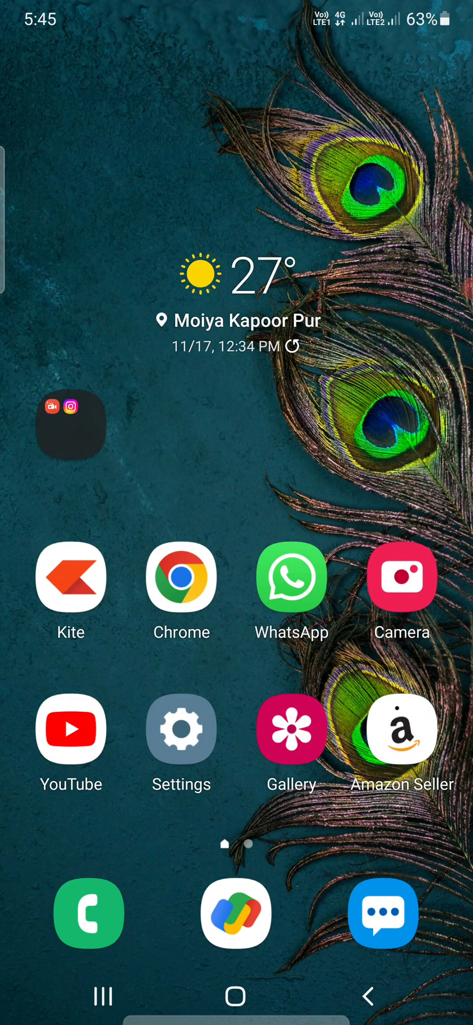
Step: Launch WhatsApp from the home screen to show the chats list
left_click(291, 577)
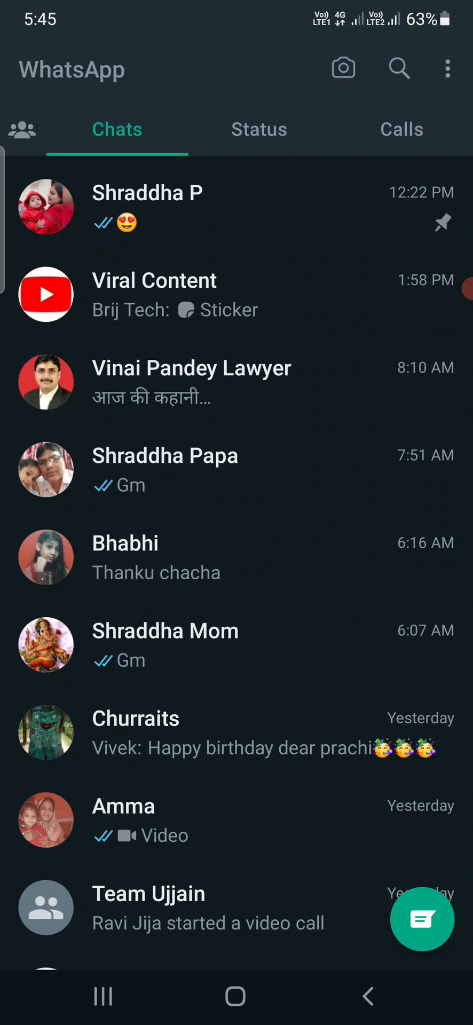
Step: Show the overflow menu with New group, Linked devices and Settings
left_click(447, 69)
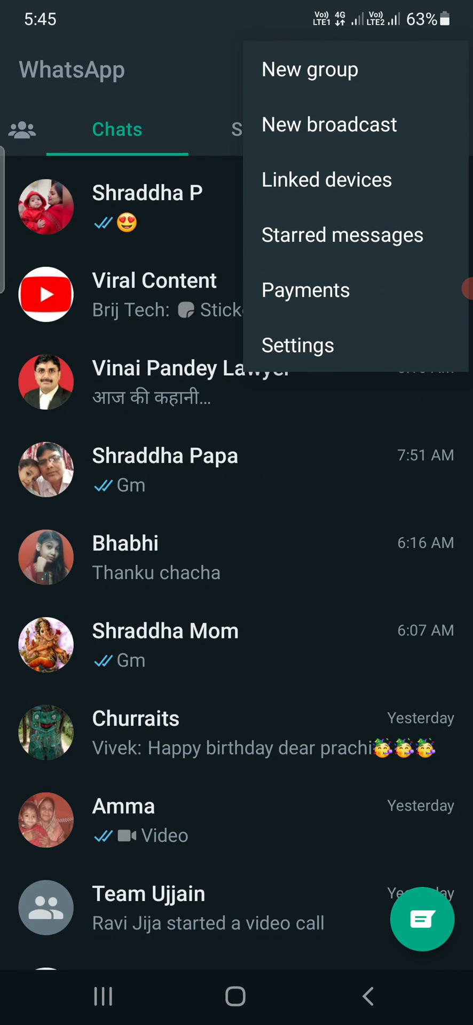
Step: Go into Settings › Privacy and switch Read receipts off
left_click(298, 346)
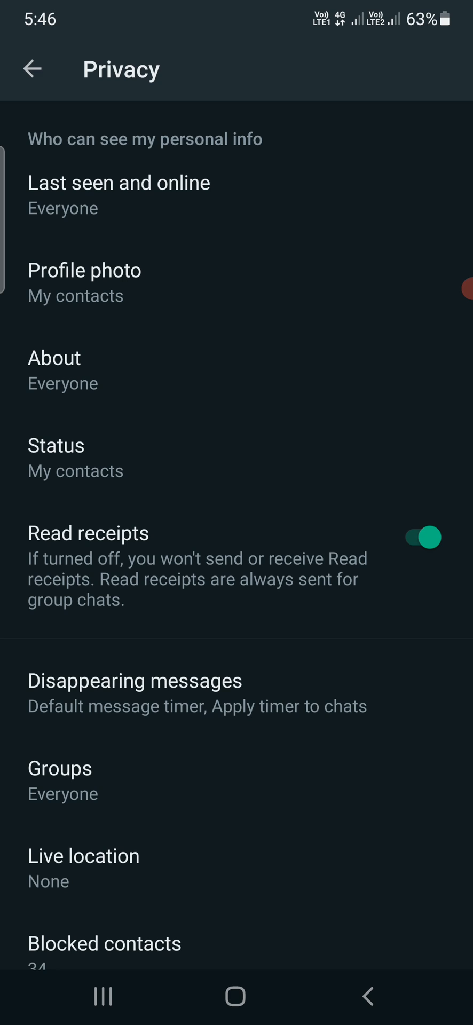
left_click(414, 536)
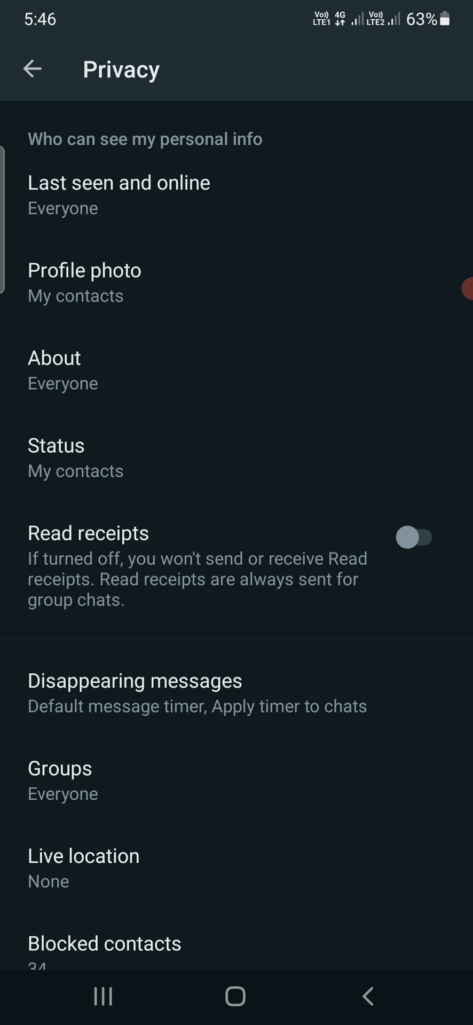